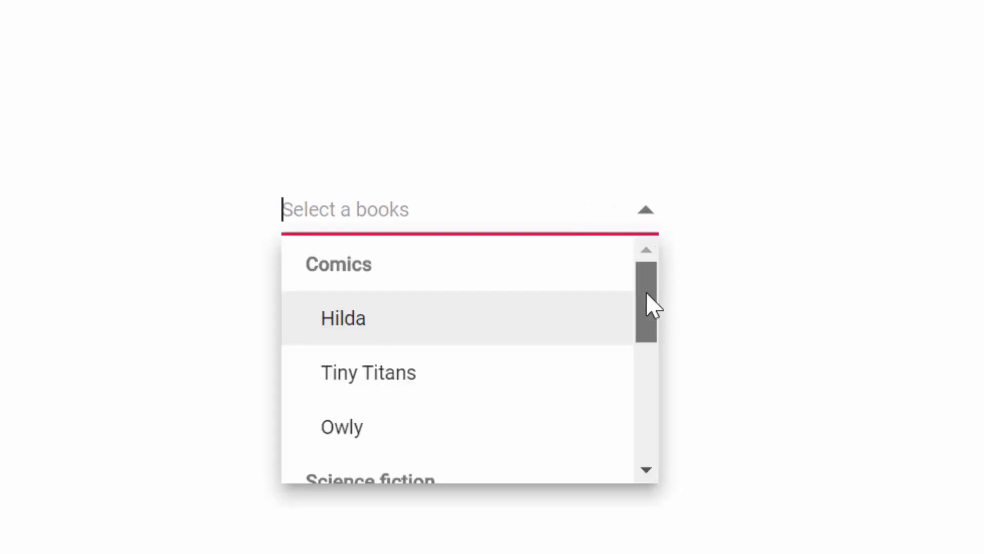
# - Swap in the local vegetable array and remap dataFields to value 'Id' and text 'Name'
pyautogui.scroll(-3)
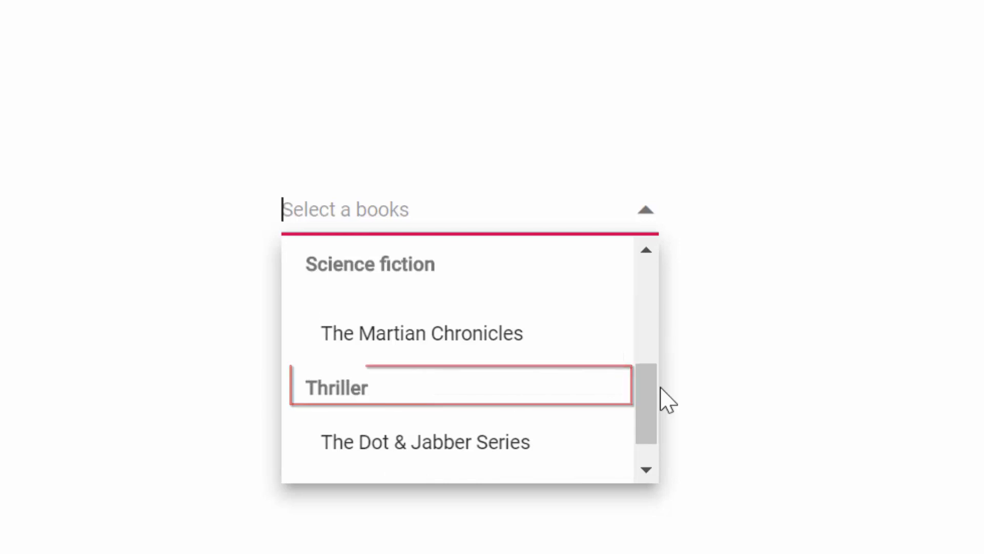
pyautogui.write('The')
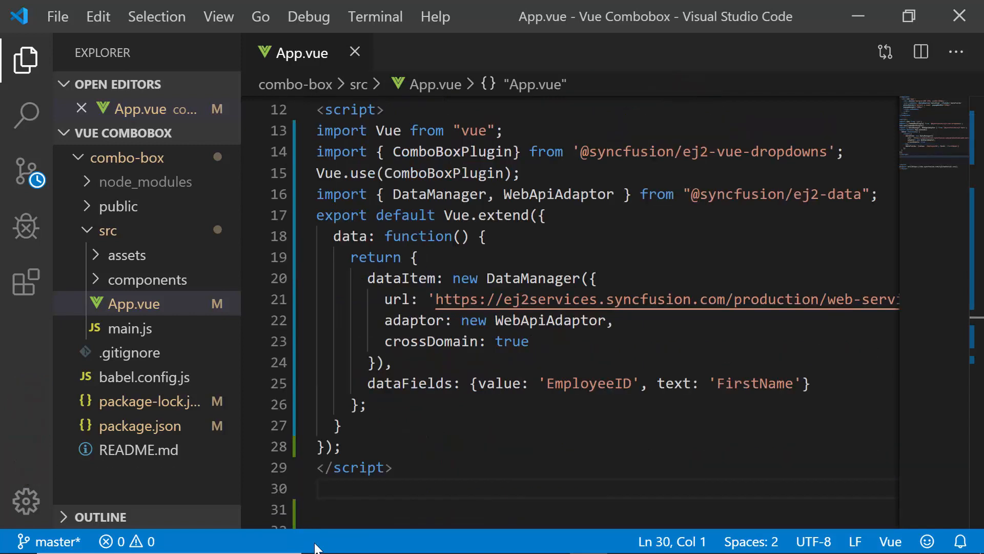
pyautogui.click(320, 488)
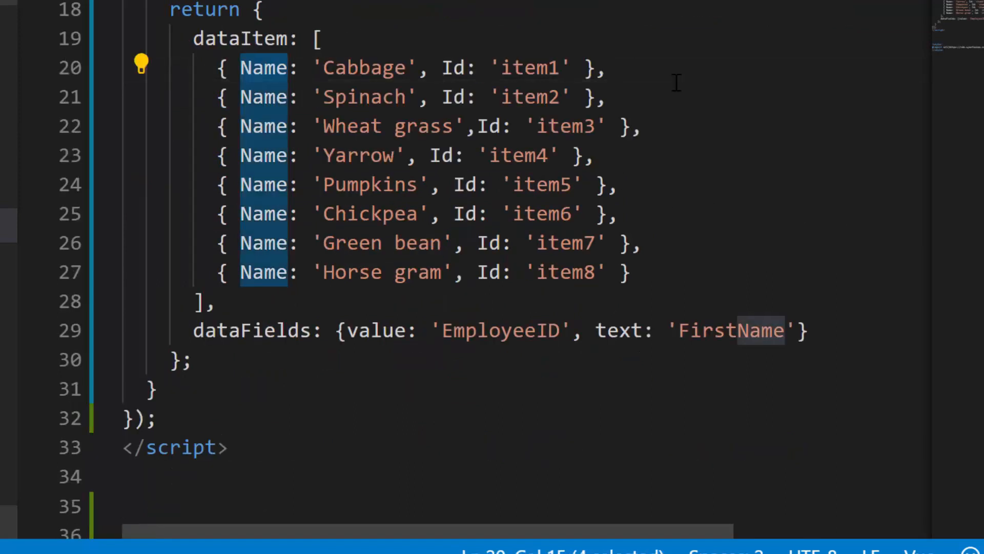
pyautogui.doubleClick(730, 330)
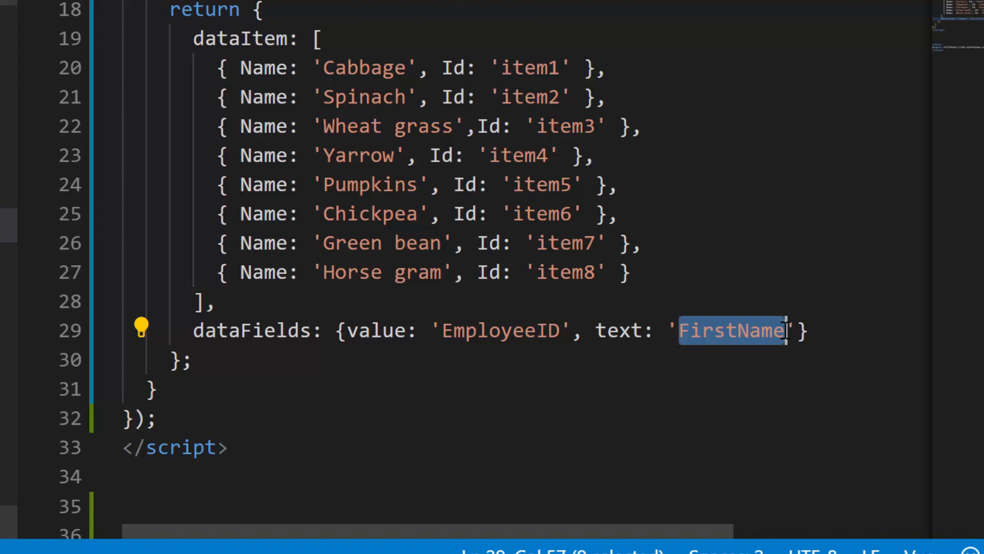
pyautogui.write('Name')
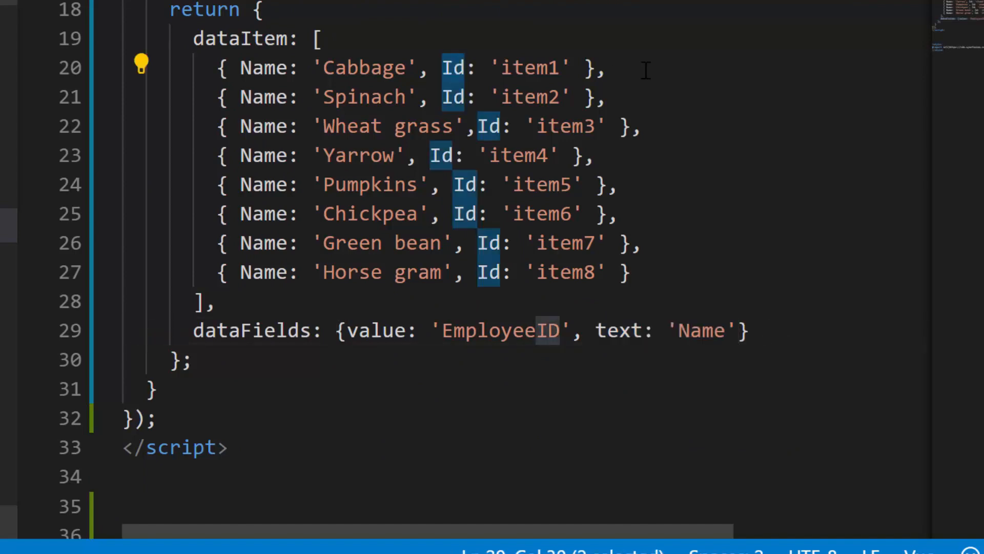
pyautogui.doubleClick(500, 330)
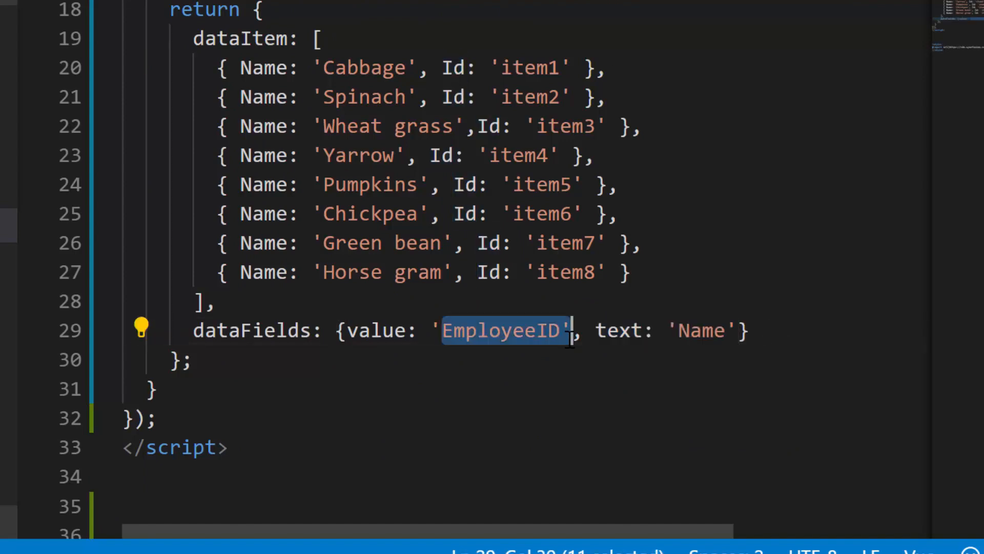
pyautogui.write('Id')
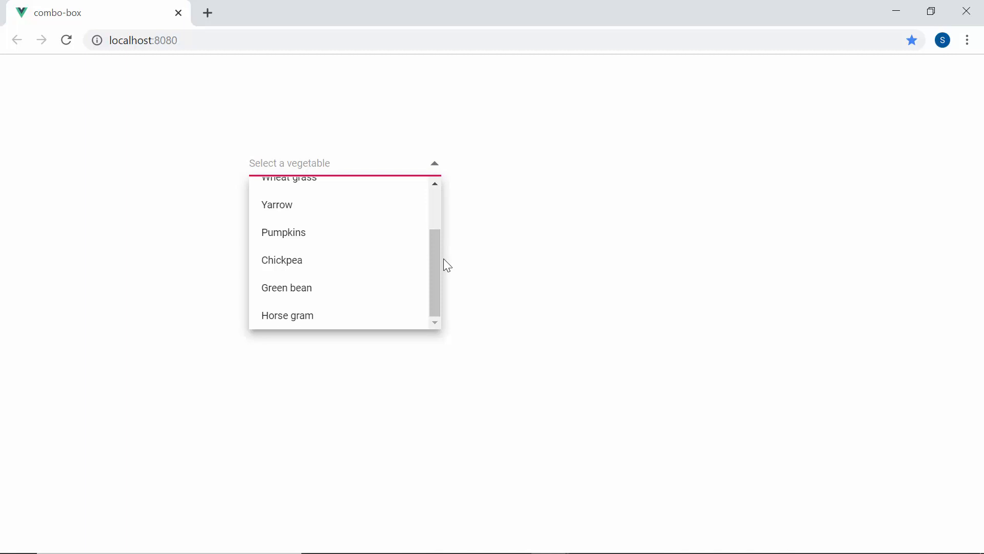
# - Choose Pumpkins from the running vegetable combo box, then return to App.vue
pyautogui.click(283, 233)
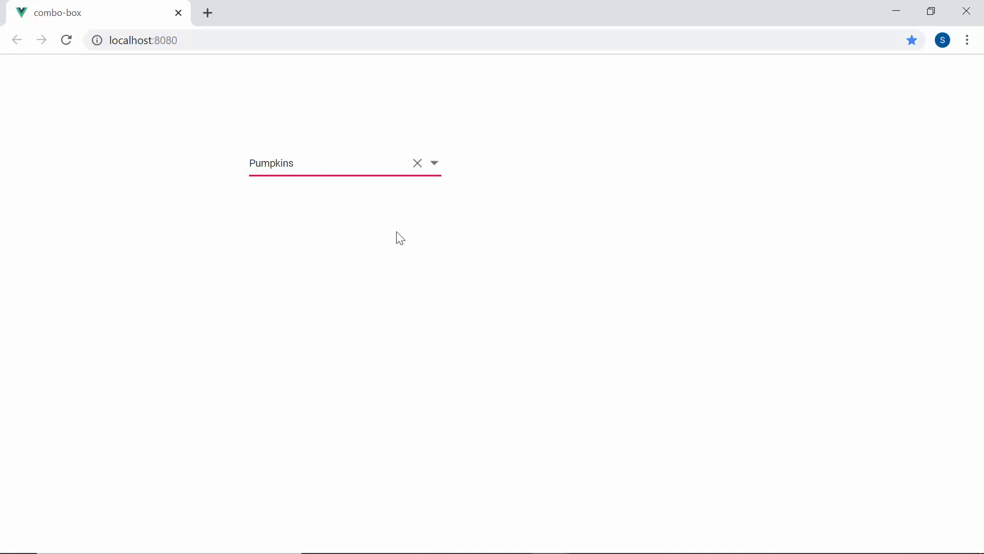
pyautogui.click(434, 163)
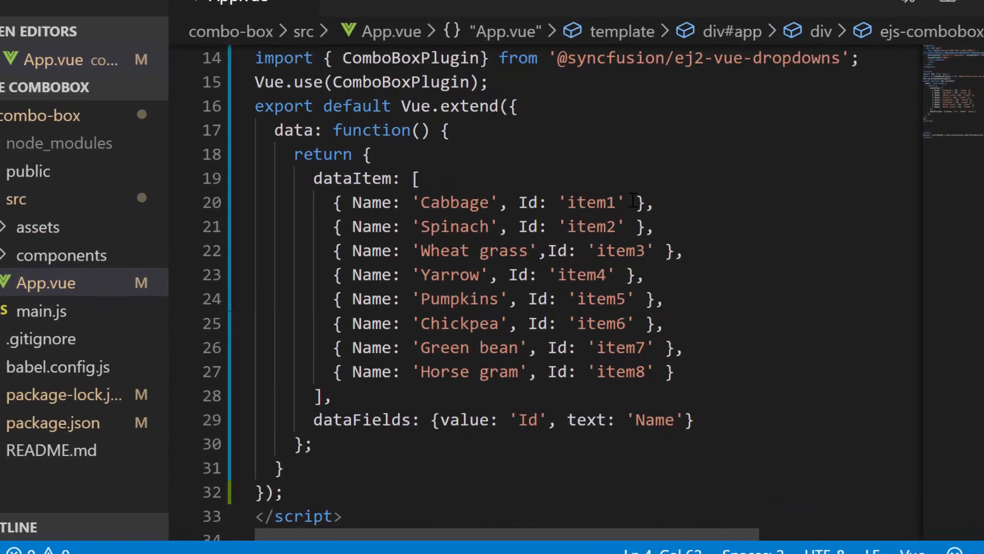
# - Add a Category field to the vegetable entries and groupBy: 'Category' to dataFields
pyautogui.write(", Category: 'Leafy and Salad")
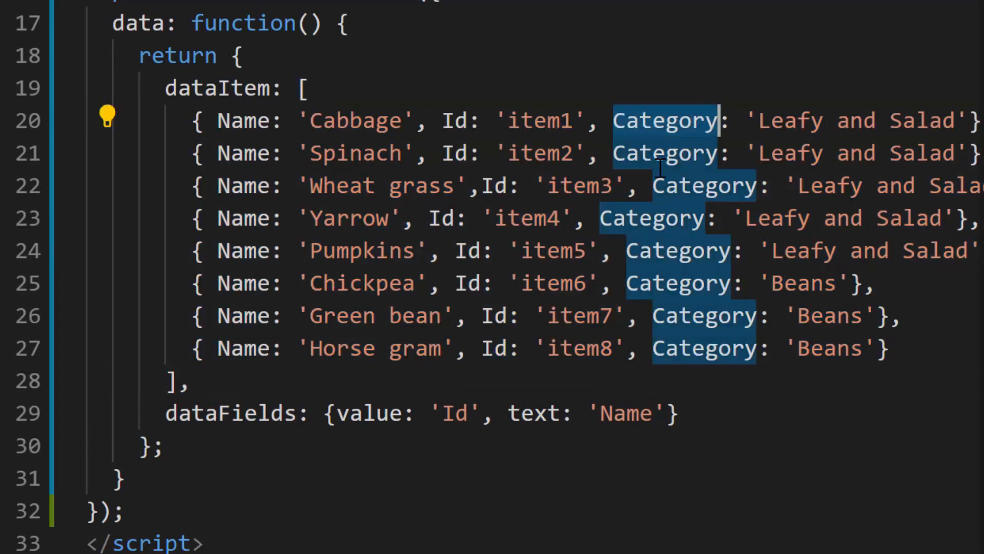
pyautogui.moveTo(402, 381)
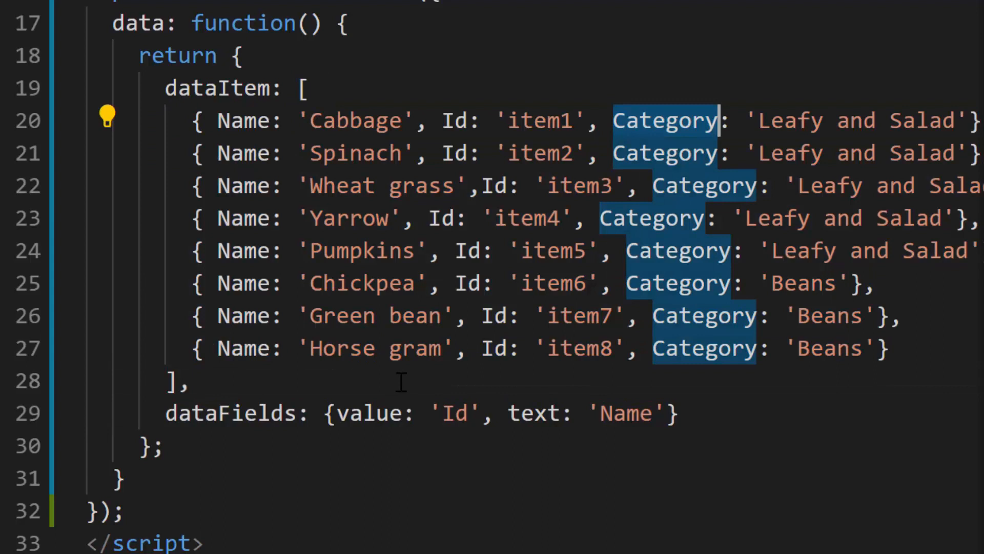
pyautogui.write(', group')
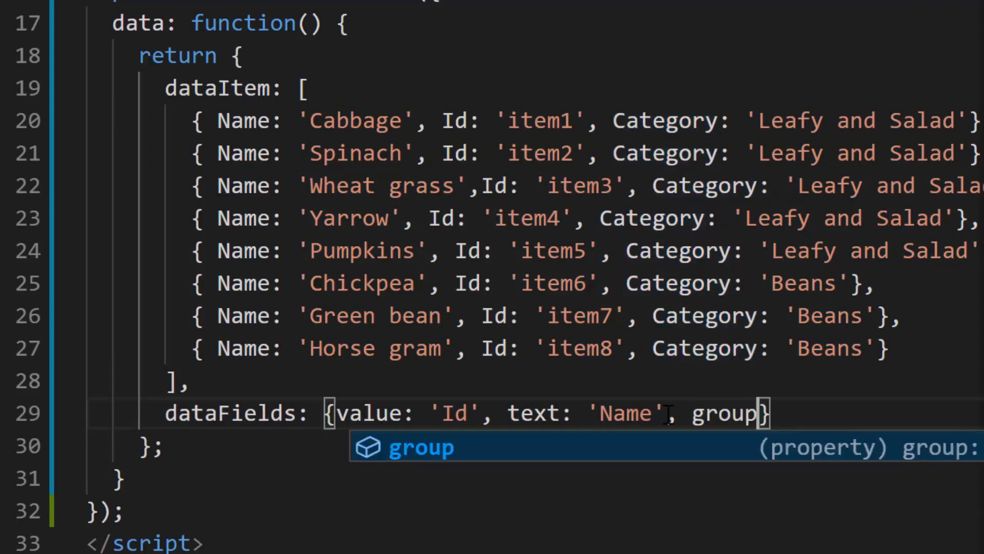
pyautogui.write("By: 'Category'")
pyautogui.write('popupHeight="200px" allowFilteri>')
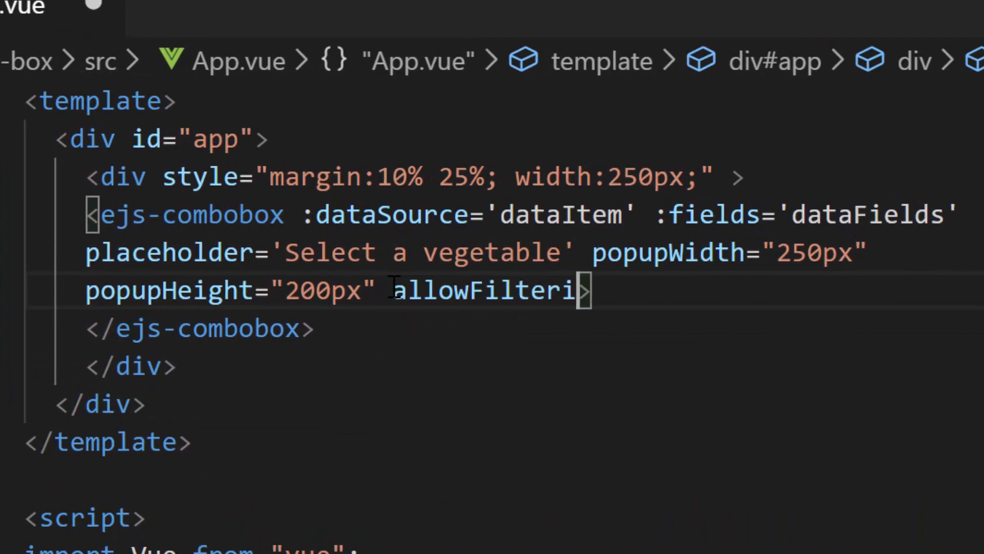
# - Finish the allowFiltering='true' attribute on the ejs-combobox tag
pyautogui.write("ng='true'")
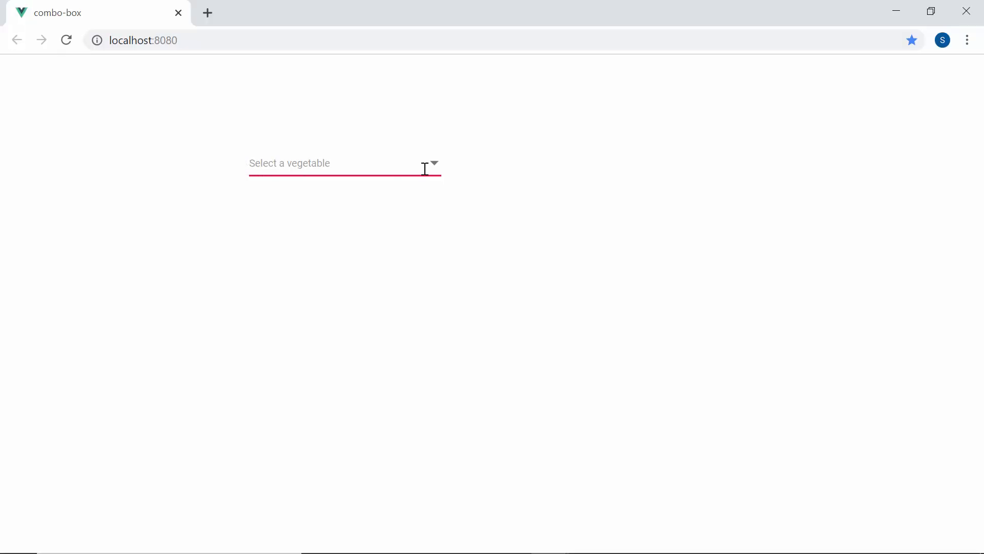
# - Filter the vegetable combo box with 'hor' to narrow it to Horse gram under Beans
pyautogui.write('hor')
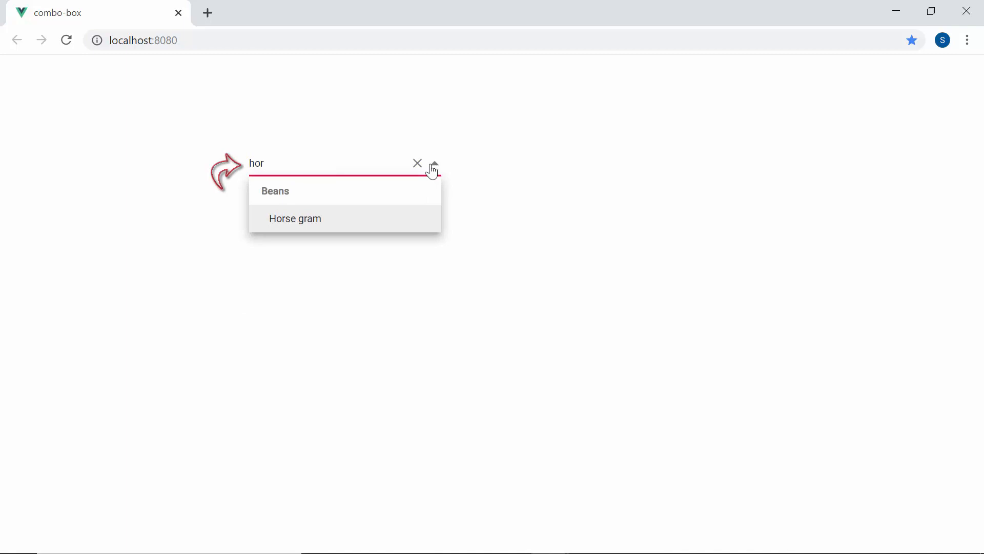
pyautogui.moveTo(294, 217)
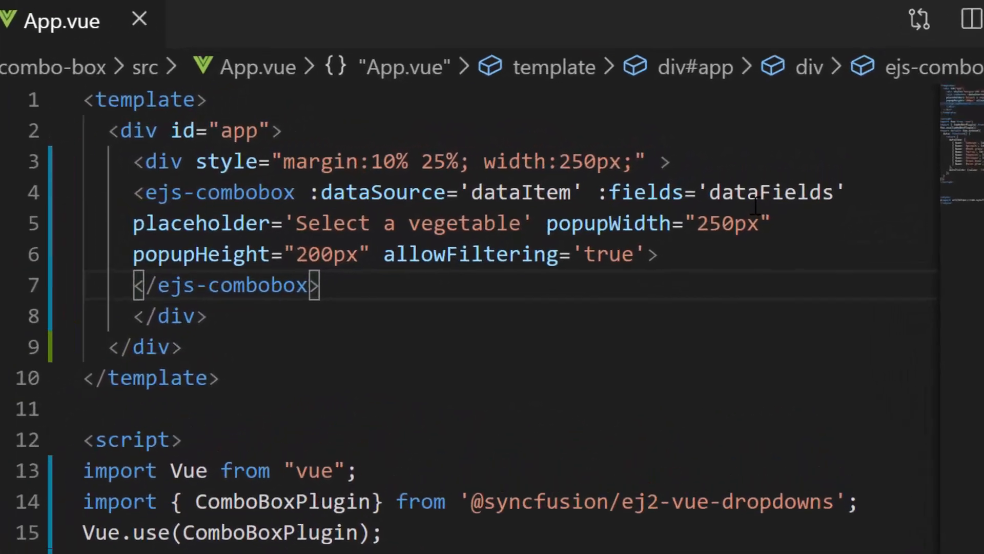
# - Add :ignoreCase='false' to the ejs-combobox tag after allowFiltering
pyautogui.write(":ignoreCase='false'")
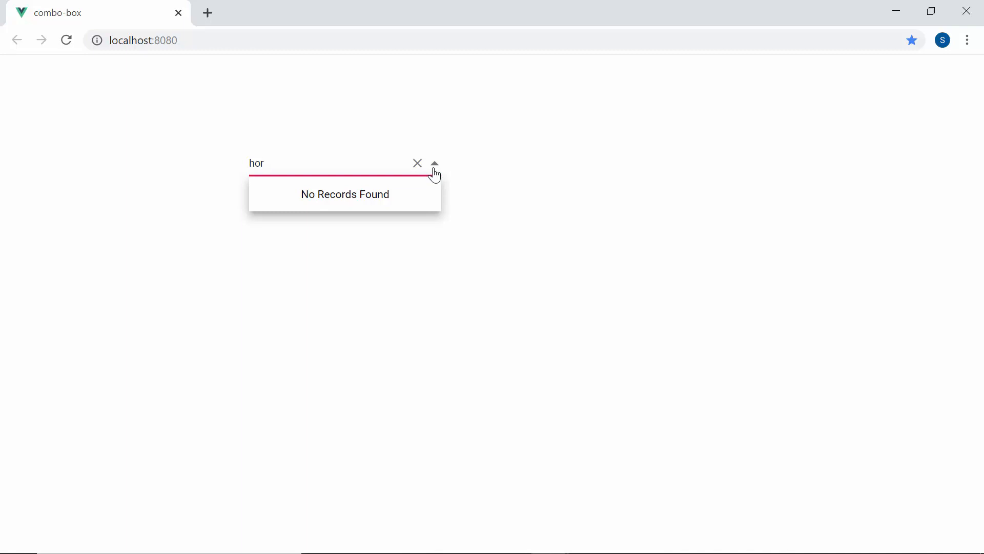
# - Test case-sensitive filtering by entering 'c' then 'ab' in the combo box
pyautogui.write('c')
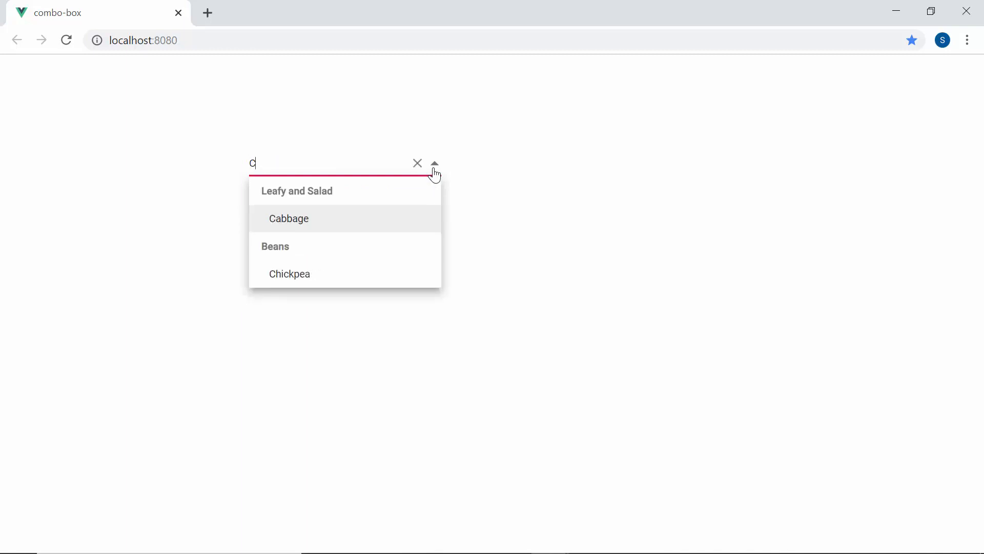
pyautogui.write('ab')
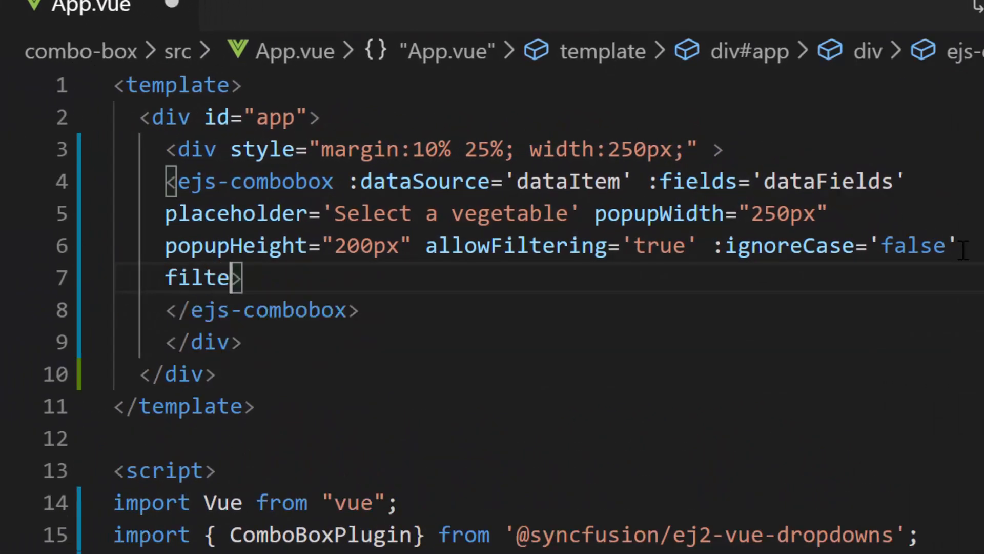
# - Complete the filterType='EndsWith' attribute on the ejs-combobox tag
pyautogui.write("Type=''")
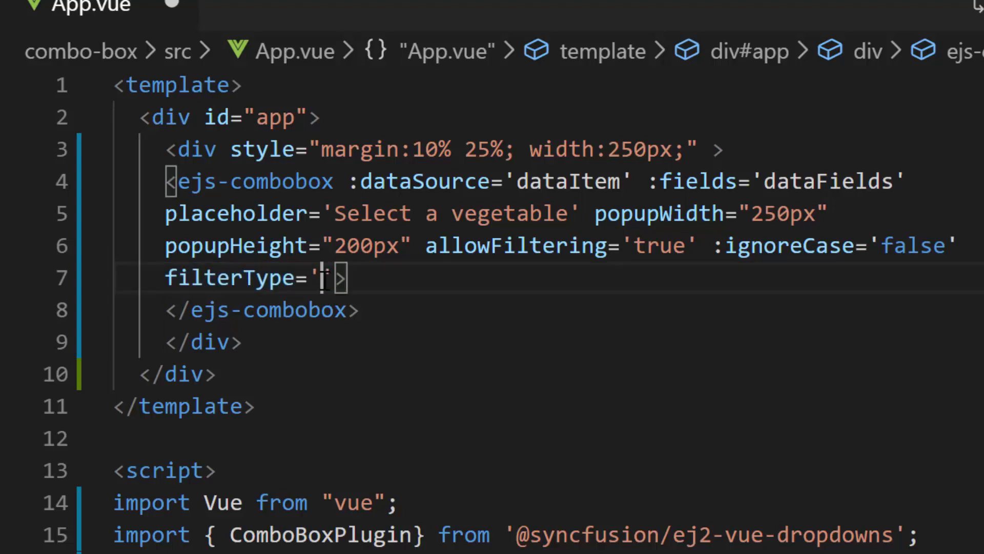
pyautogui.write('EndsWith')
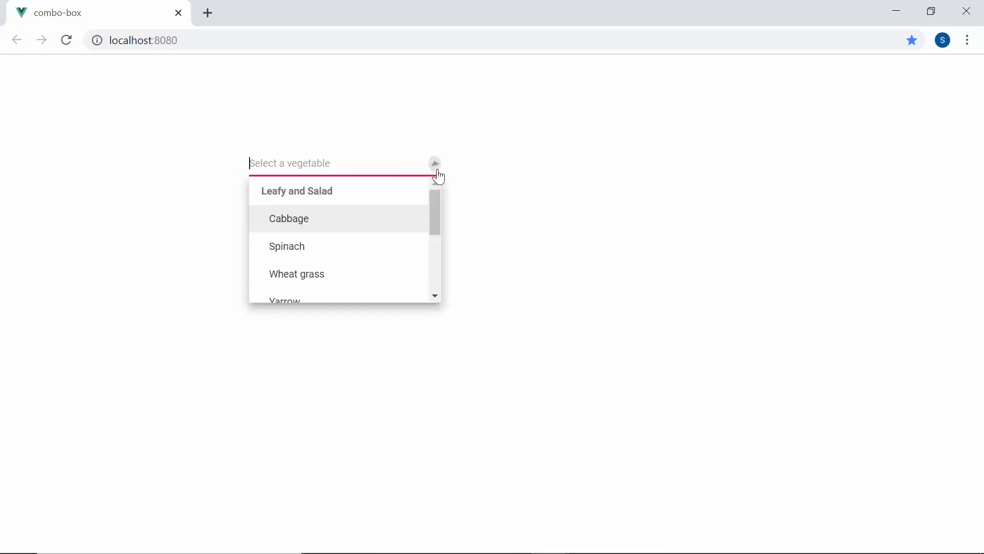
# - Test EndsWith filtering with 's' (Wheat grass, Pumpkins) and then 'bag'
pyautogui.write('s')
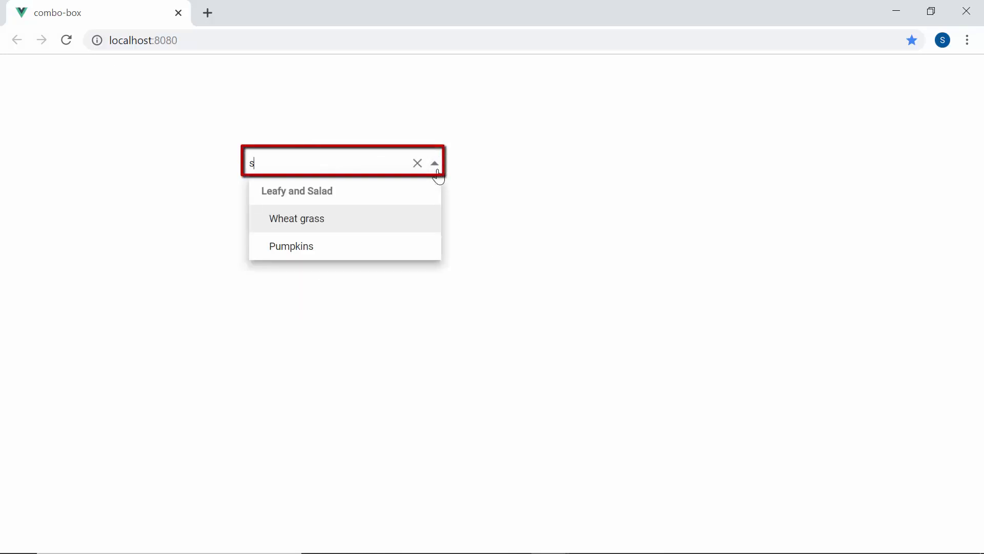
pyautogui.write('s')
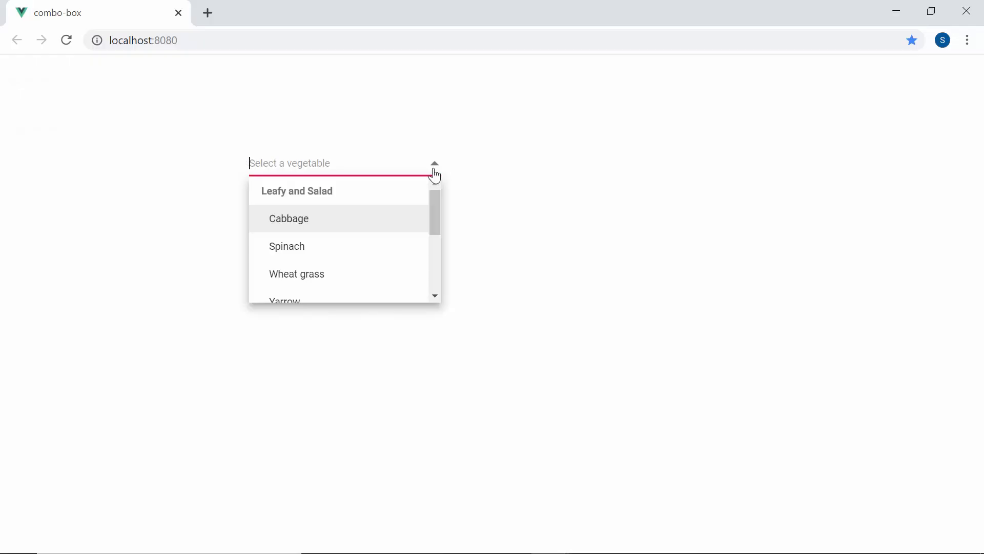
pyautogui.write('bag')
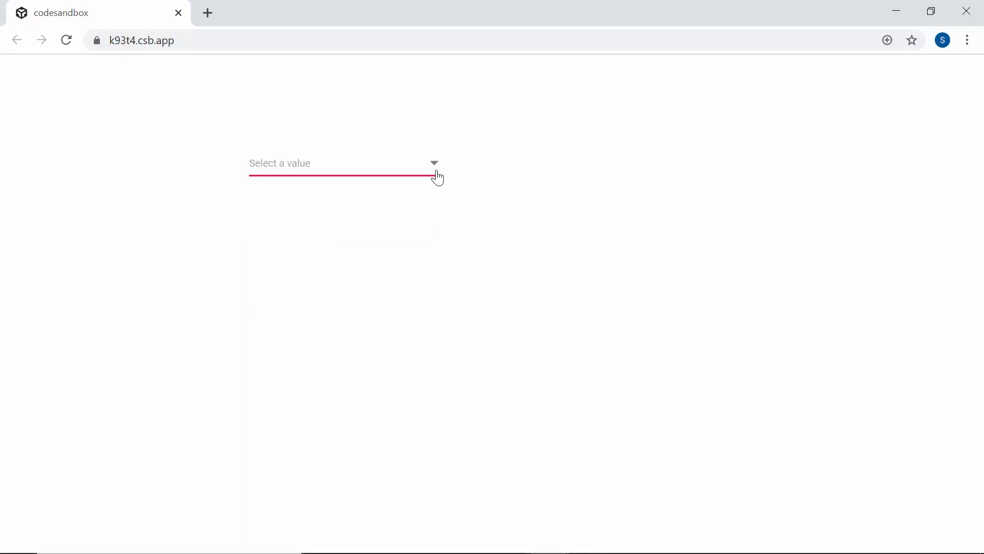
# - Expand the CodeSandbox sample combo box and filter its Spanish entries with 'a'
pyautogui.click(345, 163)
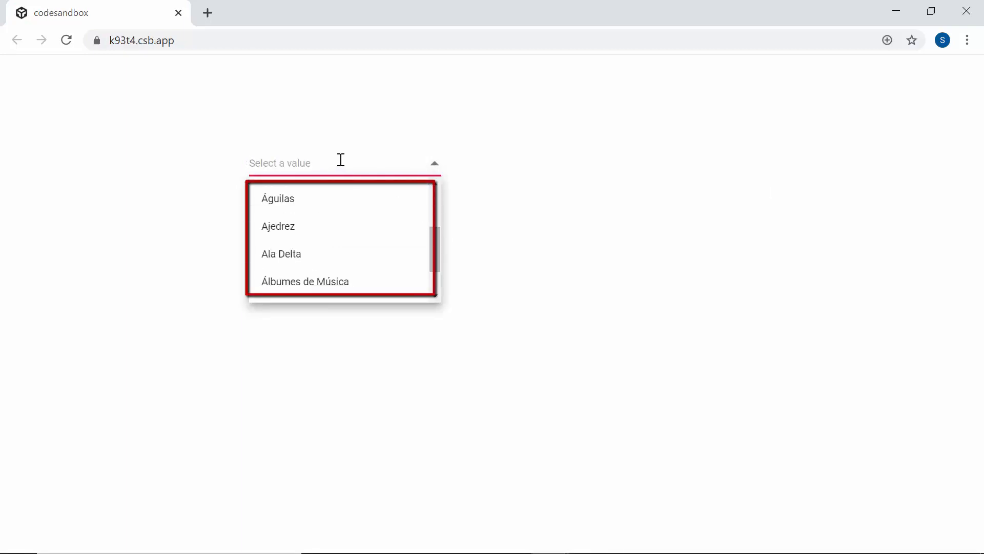
pyautogui.write("ains'>")
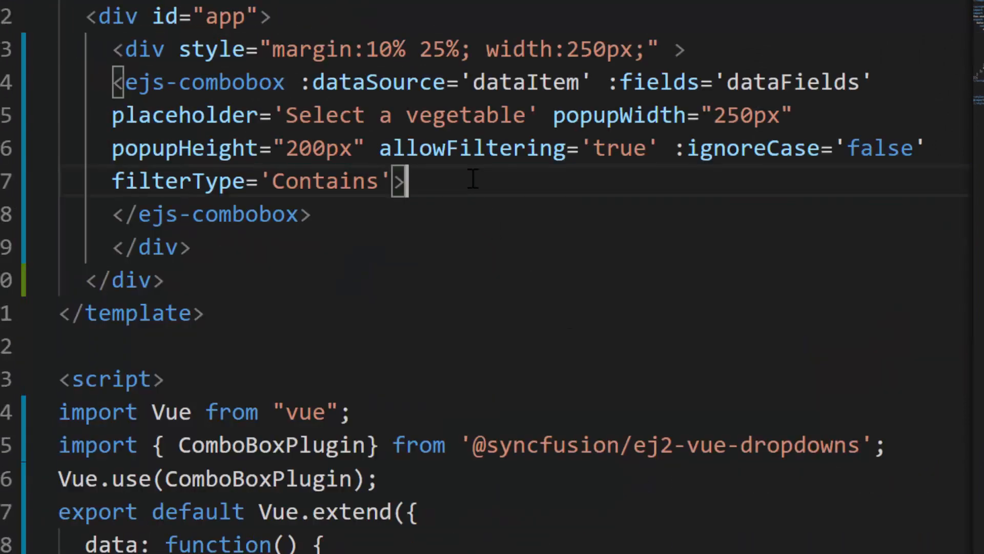
# - Add :ignoreAccent='true' to the ejs-combobox so filtering ignores diacritics
pyautogui.write(":ignoreAccent='")
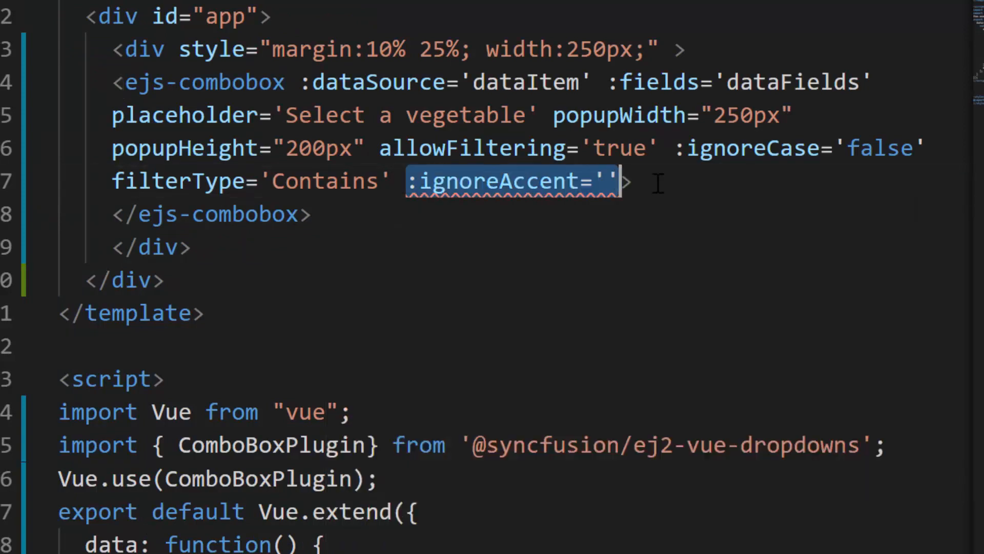
pyautogui.write('true')
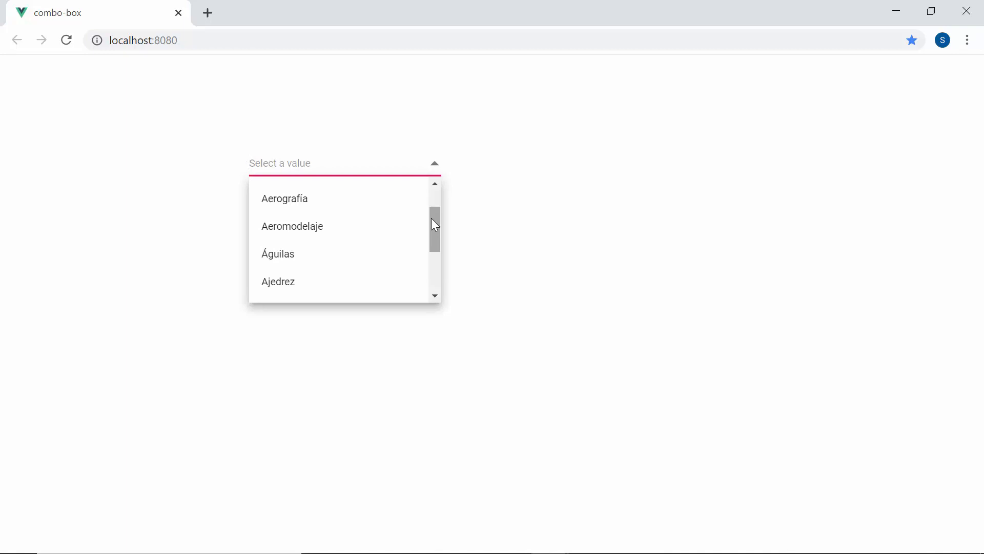
# - Filter the combo box with 'Ag' to confirm Águilas matches despite its accent
pyautogui.write('Ag')
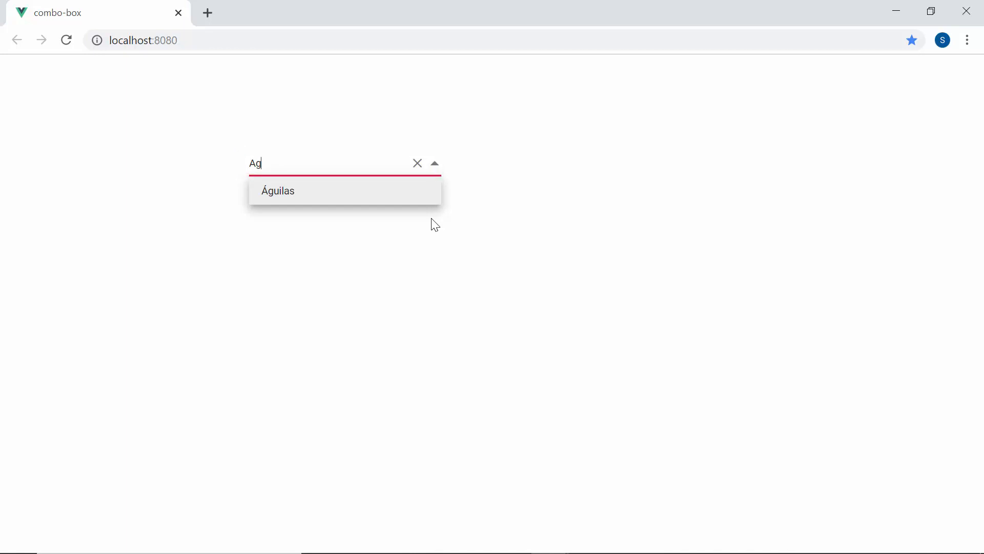